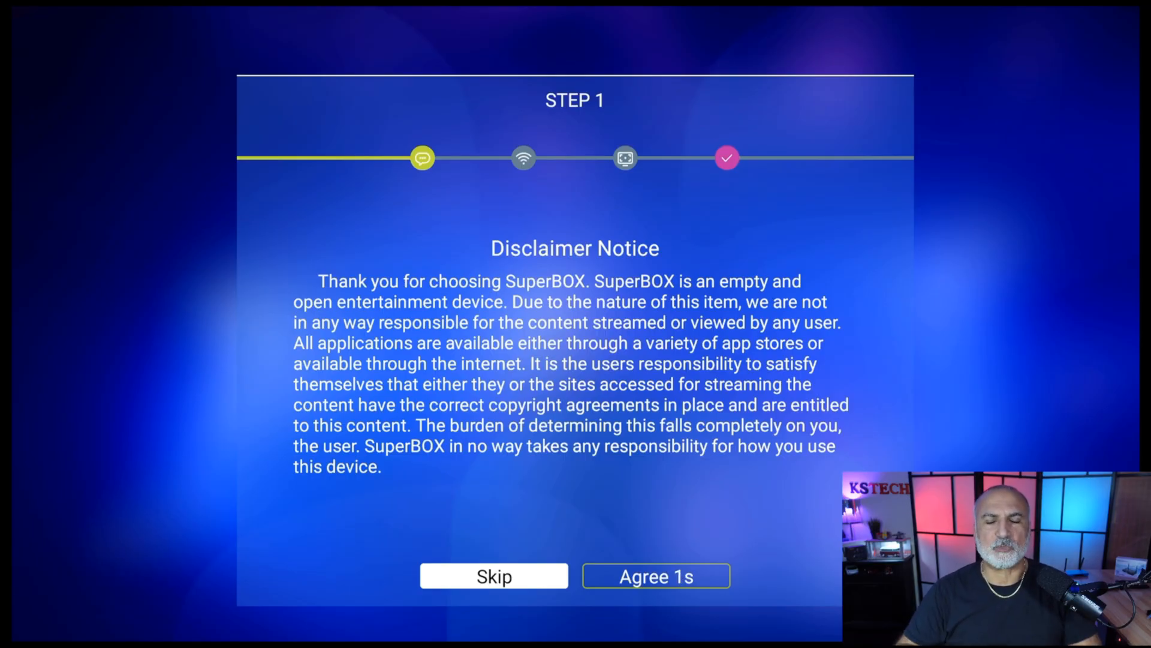
# - Agree to the disclaimer notice to reach the Step 2 network setup
pyautogui.click(655, 575)
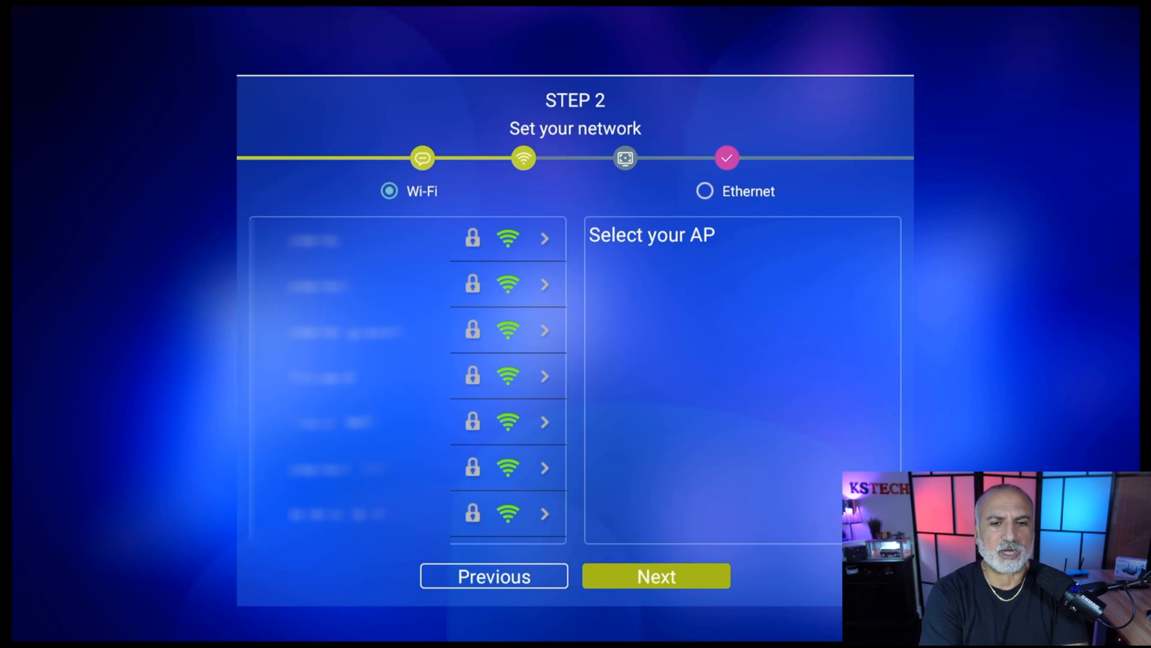
# - Join a Wi-Fi network with its password and continue to the screen-size step
pyautogui.click(506, 237)
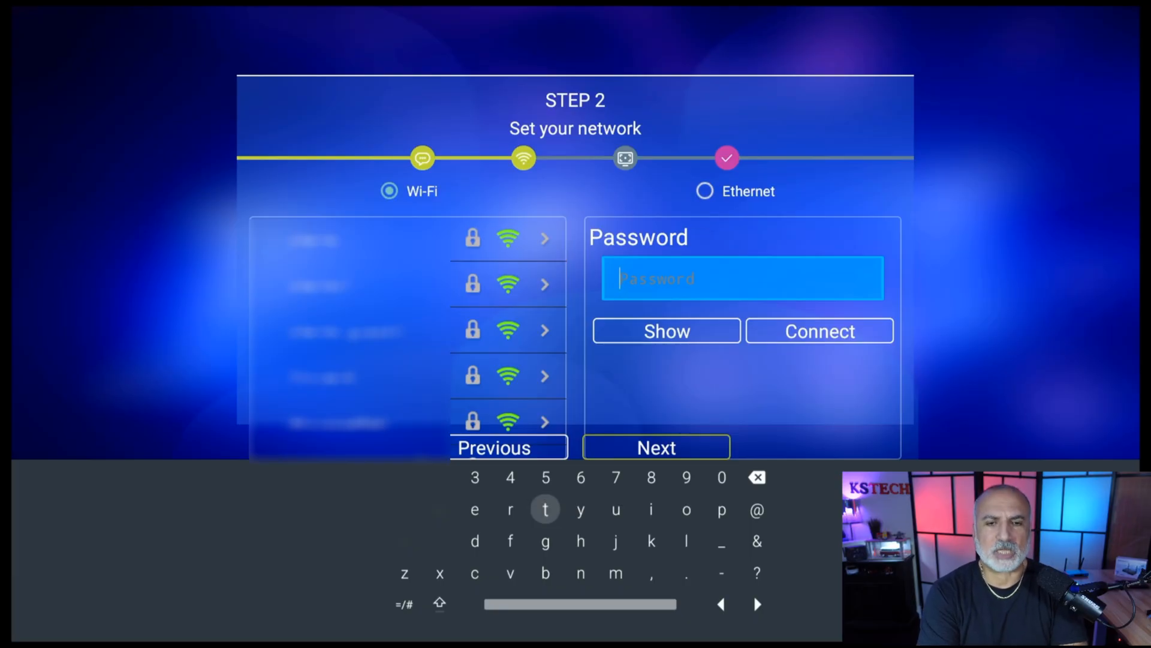
pyautogui.click(818, 330)
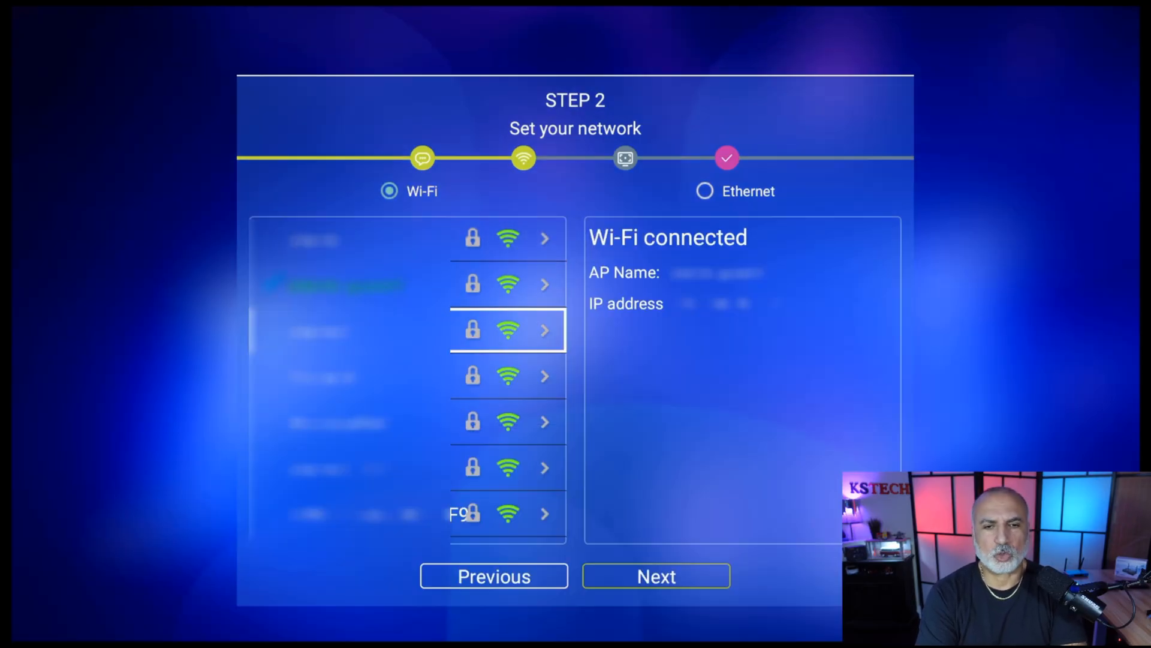
pyautogui.click(655, 576)
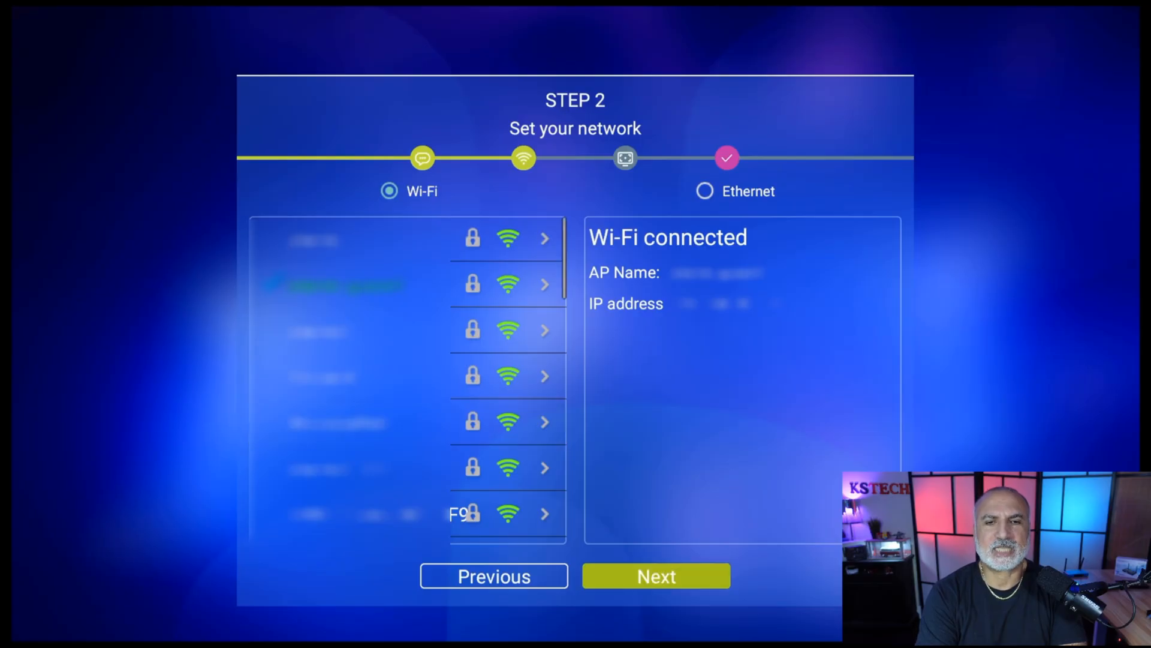
pyautogui.click(655, 576)
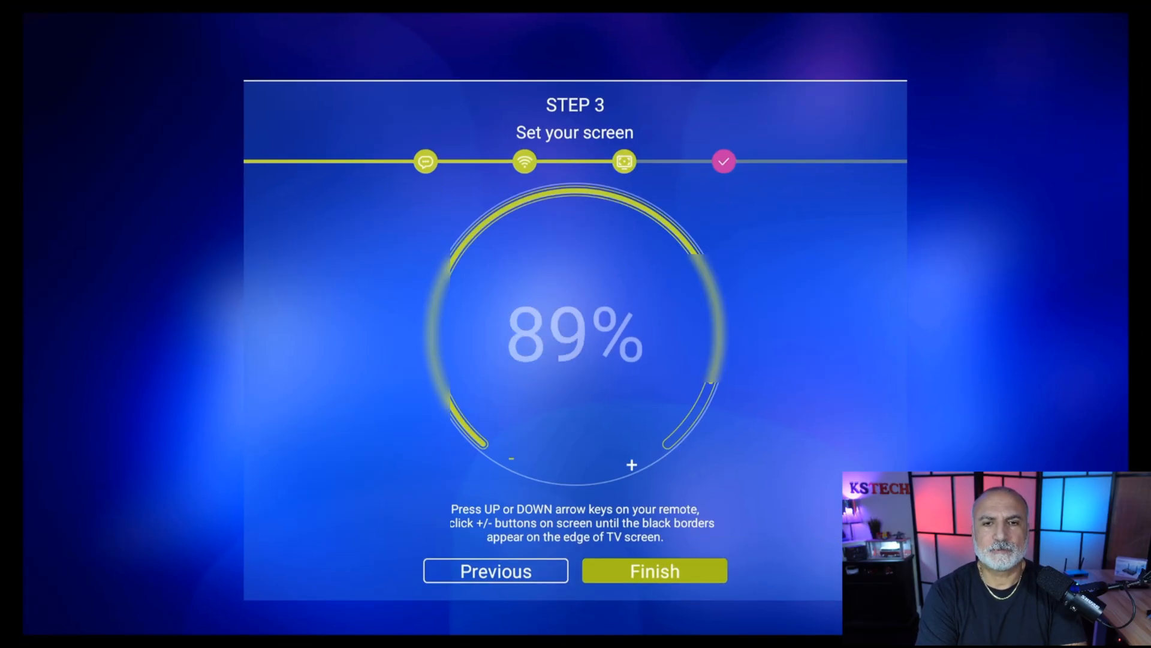
# - Enlarge the screen size to 100% and finish the setup wizard
pyautogui.click(630, 464)
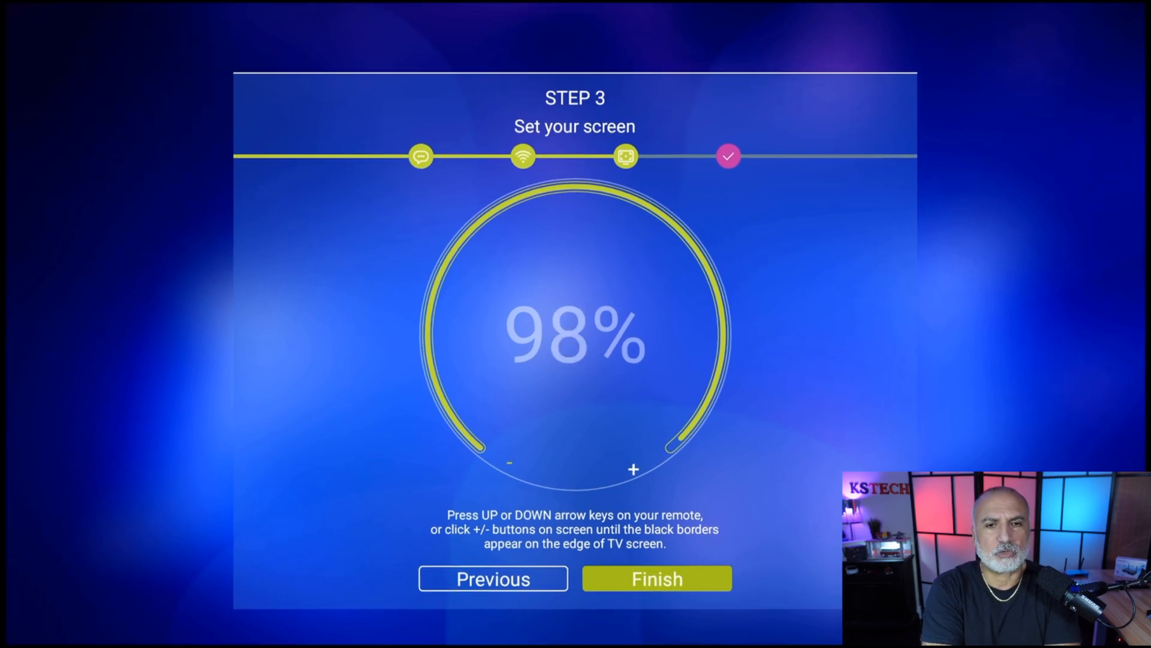
pyautogui.click(633, 469)
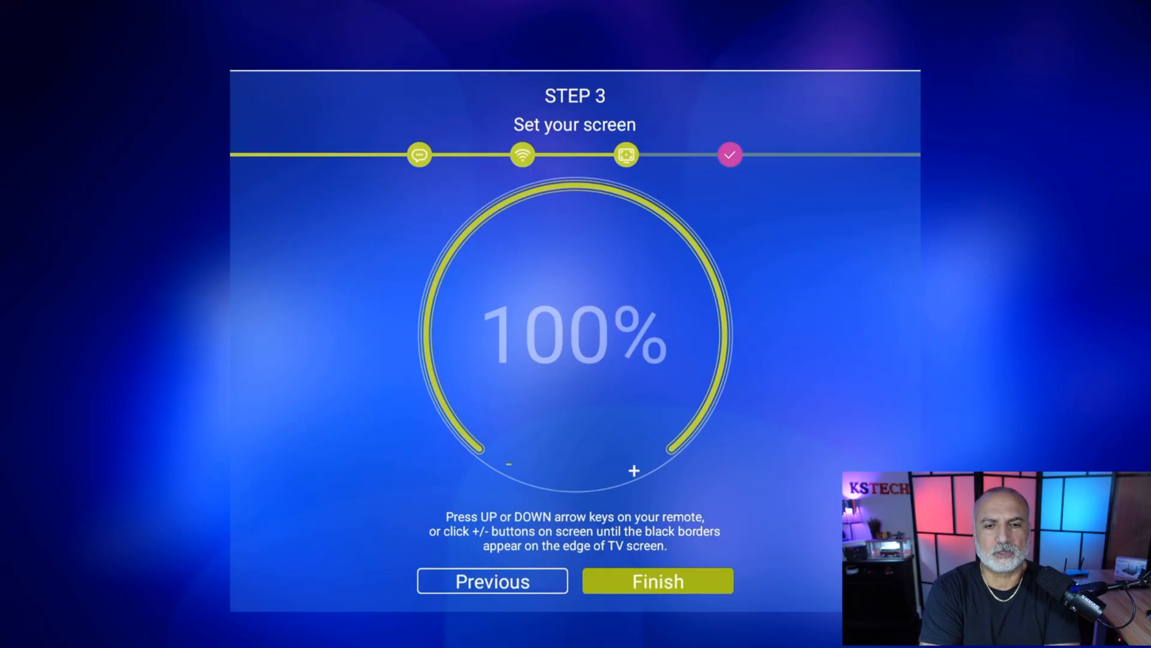
pyautogui.click(657, 581)
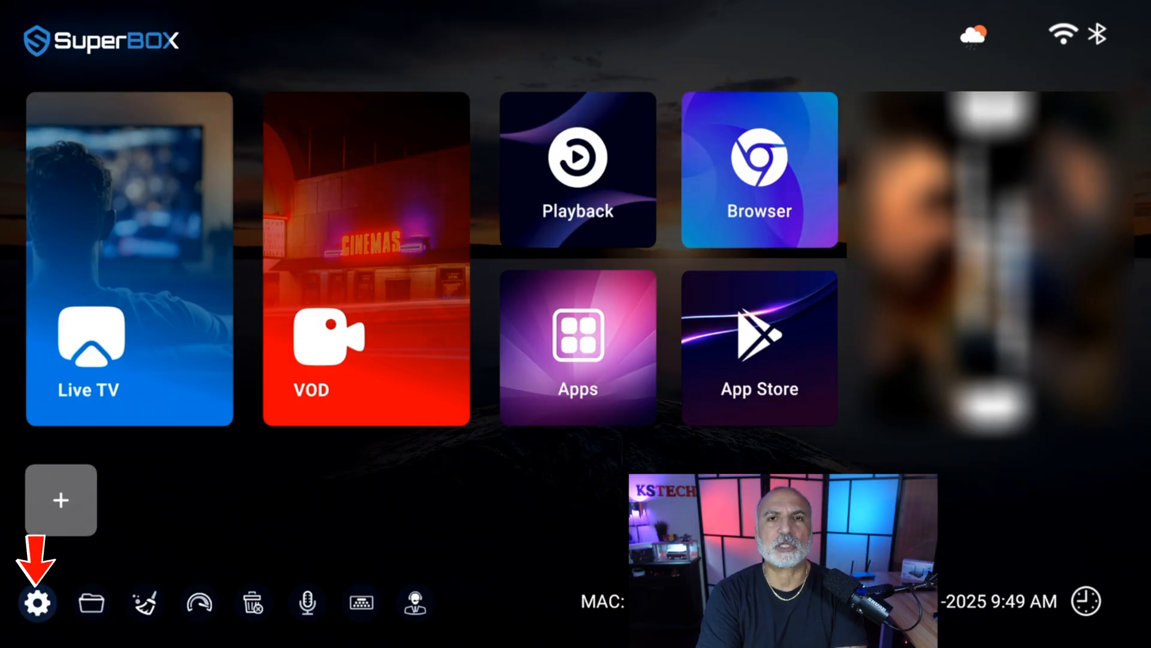
# - Open Settings from the home screen gear and dismiss the device-name suggestion
pyautogui.click(37, 602)
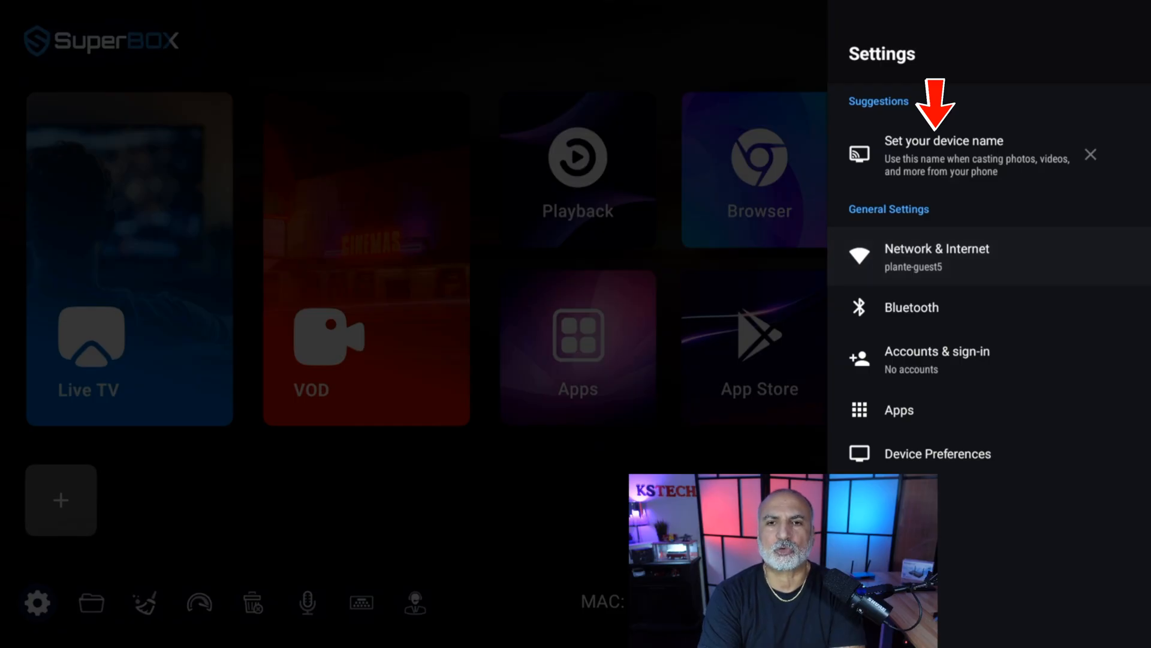
pyautogui.click(944, 141)
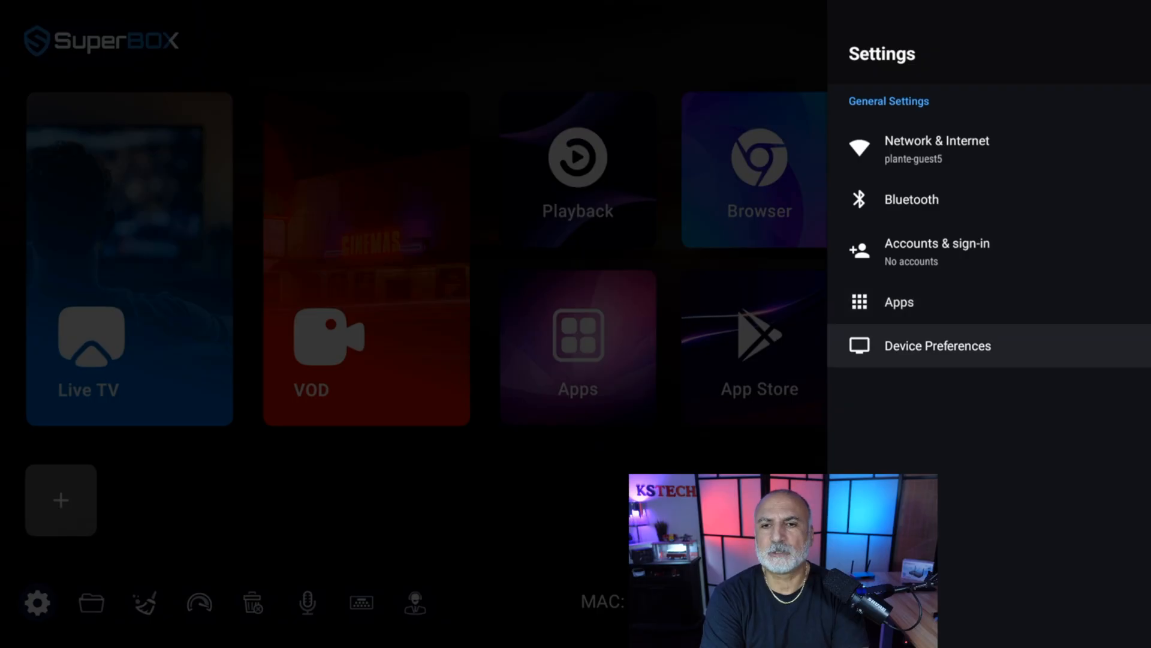
# - Review HDMI output options under Device Preferences > Display & Sound > Advanced display settings
pyautogui.click(938, 345)
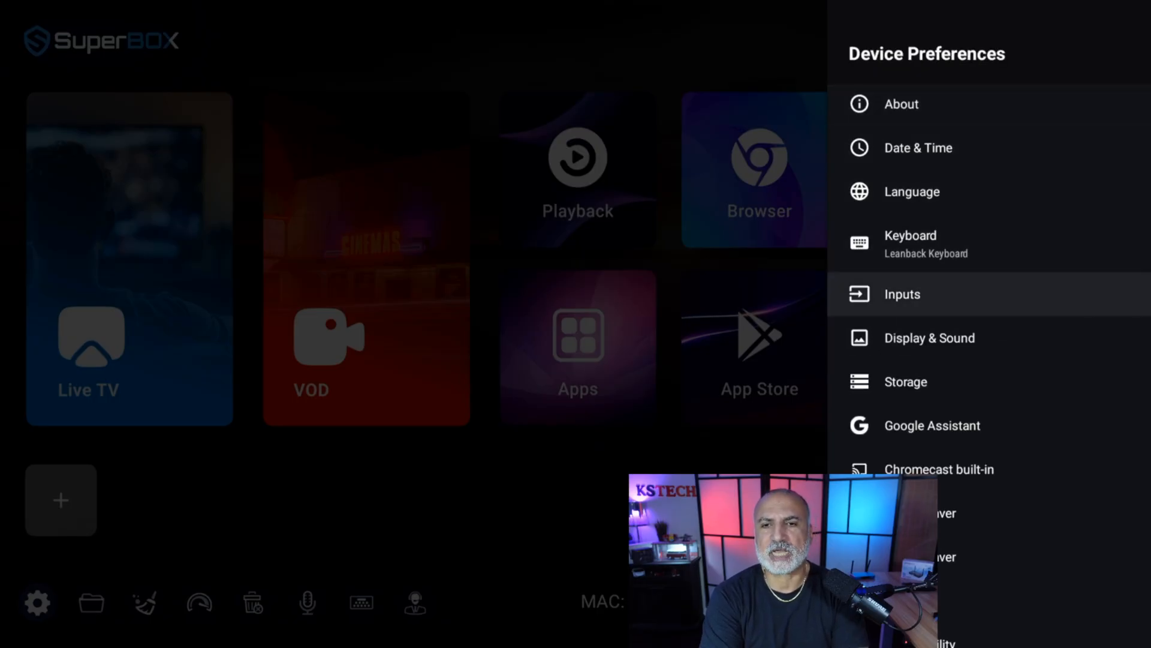
pyautogui.click(930, 338)
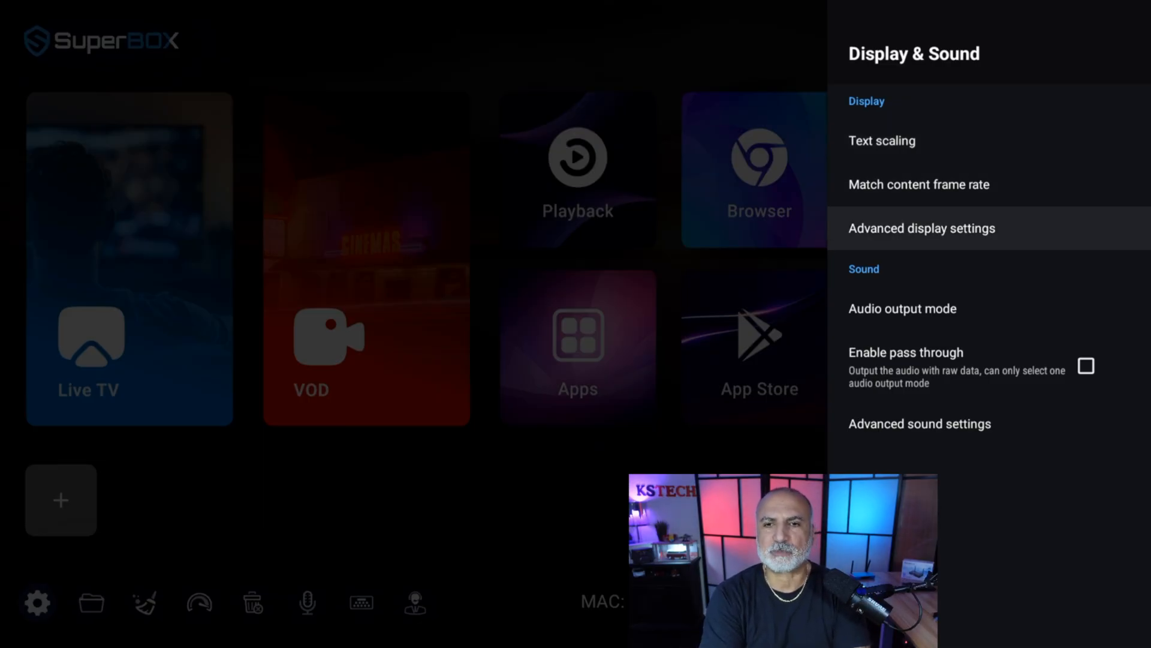
pyautogui.click(922, 228)
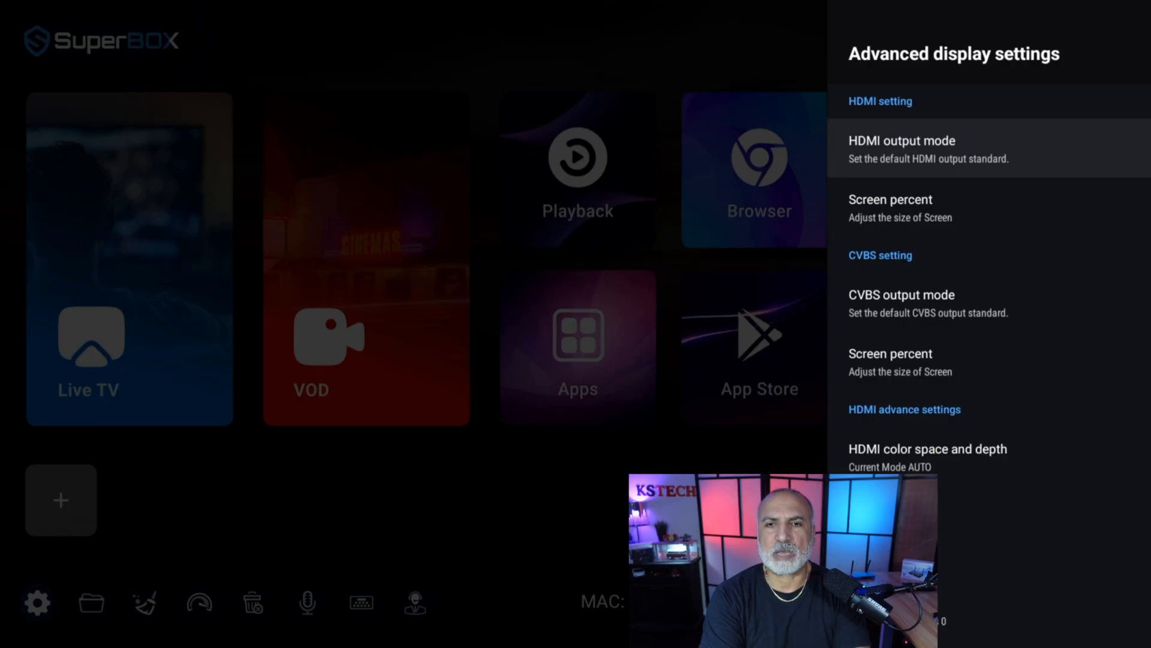
pyautogui.click(902, 149)
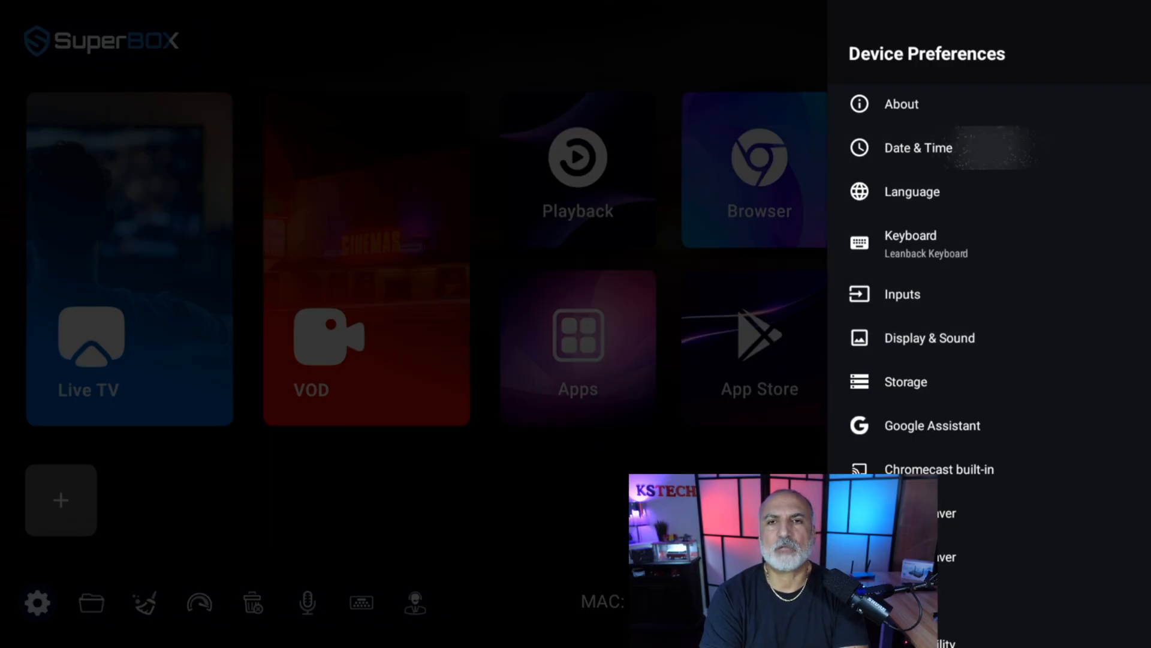
# - Choose the box's time zone under Date & Time > Set time zone
pyautogui.click(918, 147)
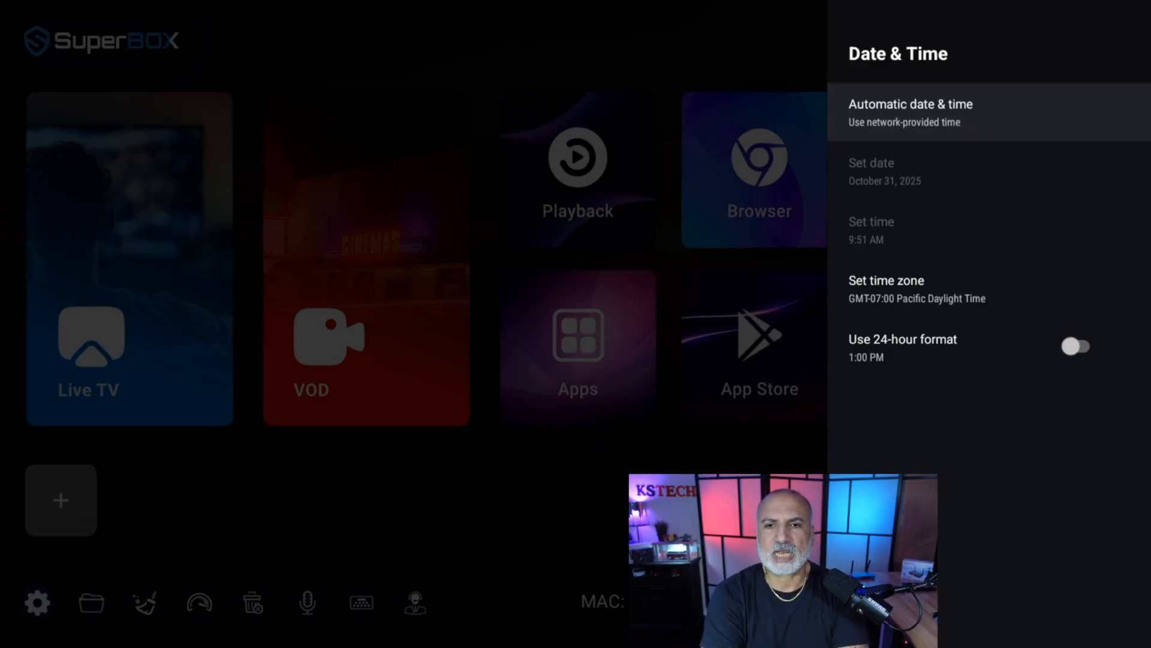
pyautogui.click(916, 280)
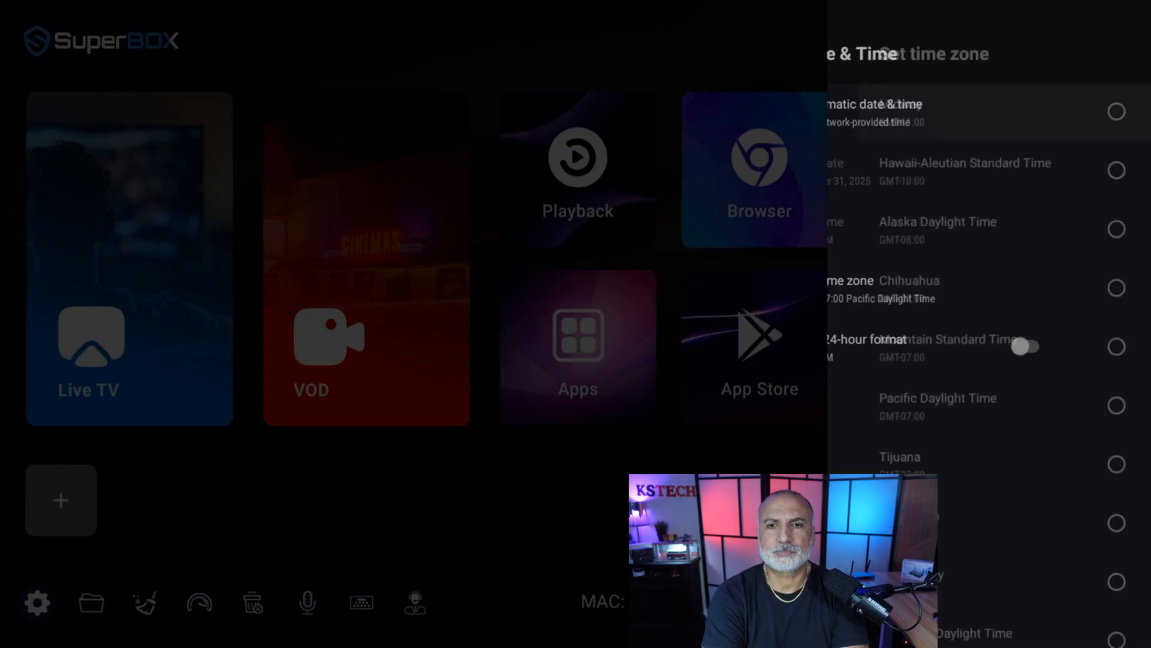
pyautogui.click(1086, 405)
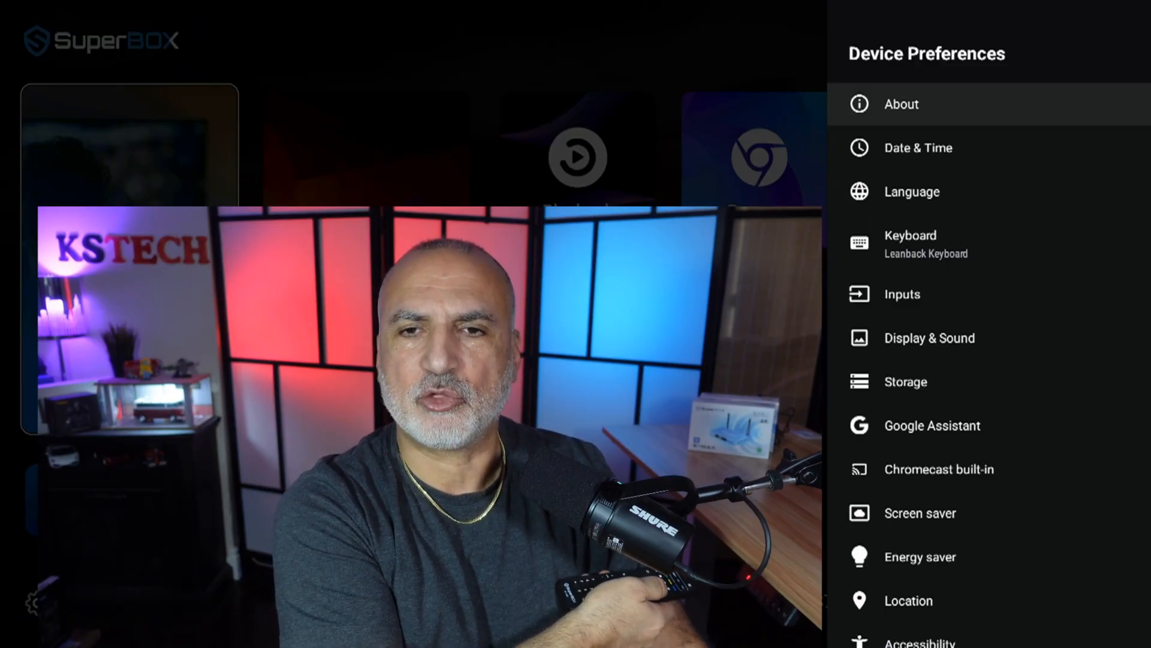
# - Return to the main settings list and open Bluetooth to pair the remote
pyautogui.press('Back')
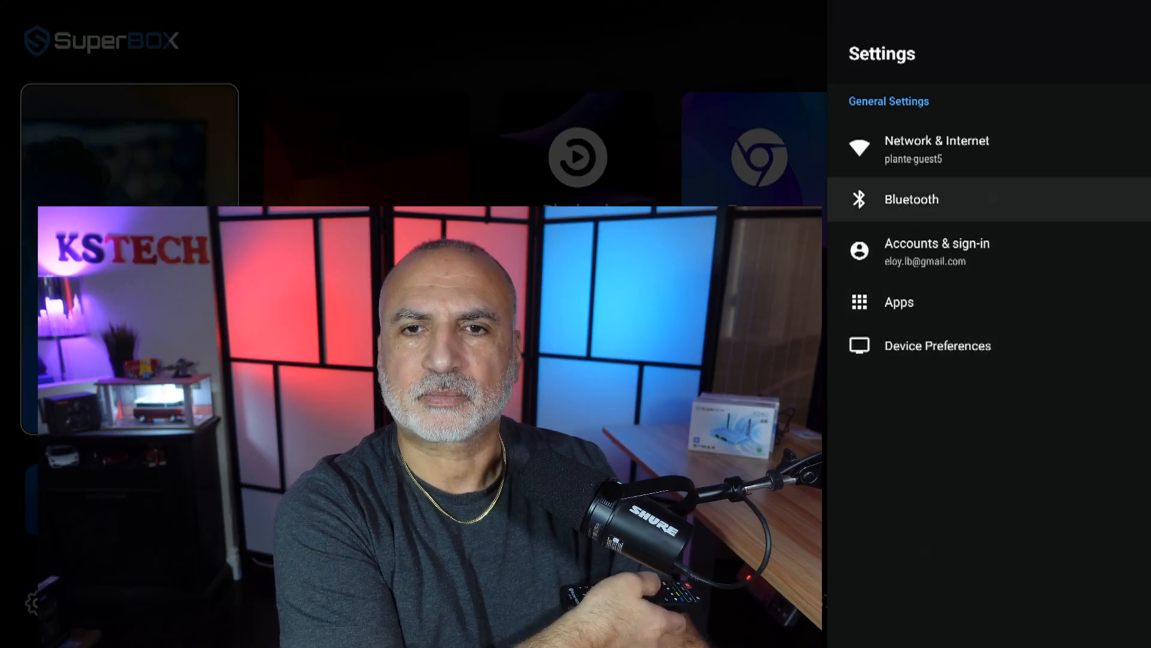
pyautogui.click(911, 199)
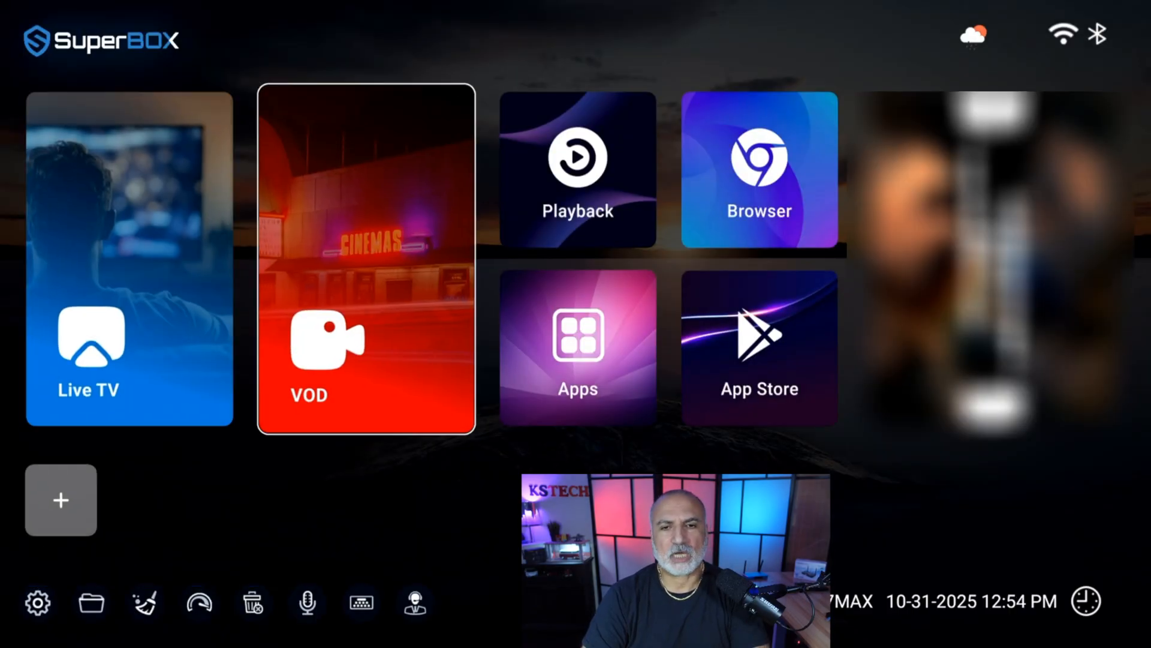
# - Focus the App Store tile on the home screen and open it
pyautogui.click(759, 346)
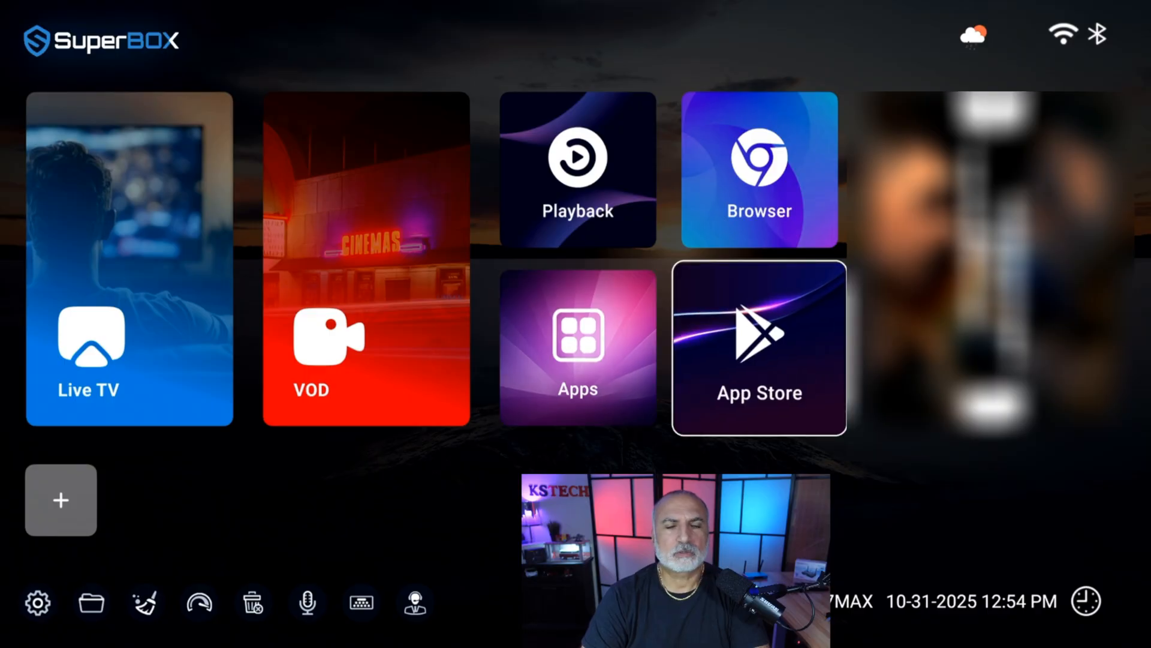
pyautogui.click(759, 346)
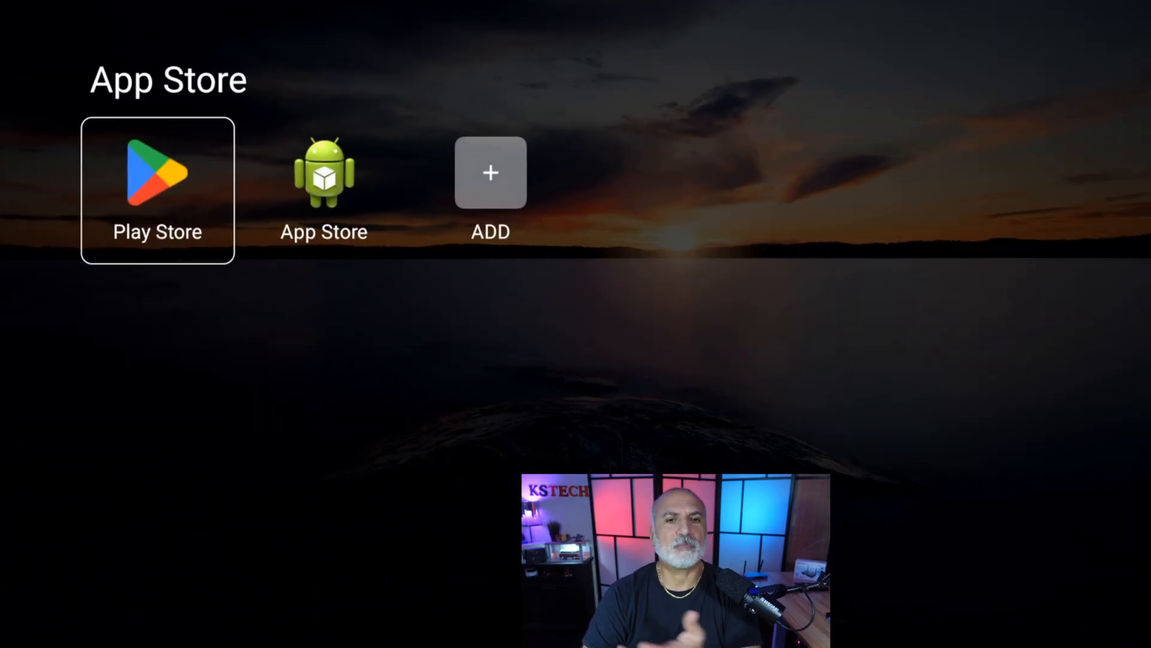